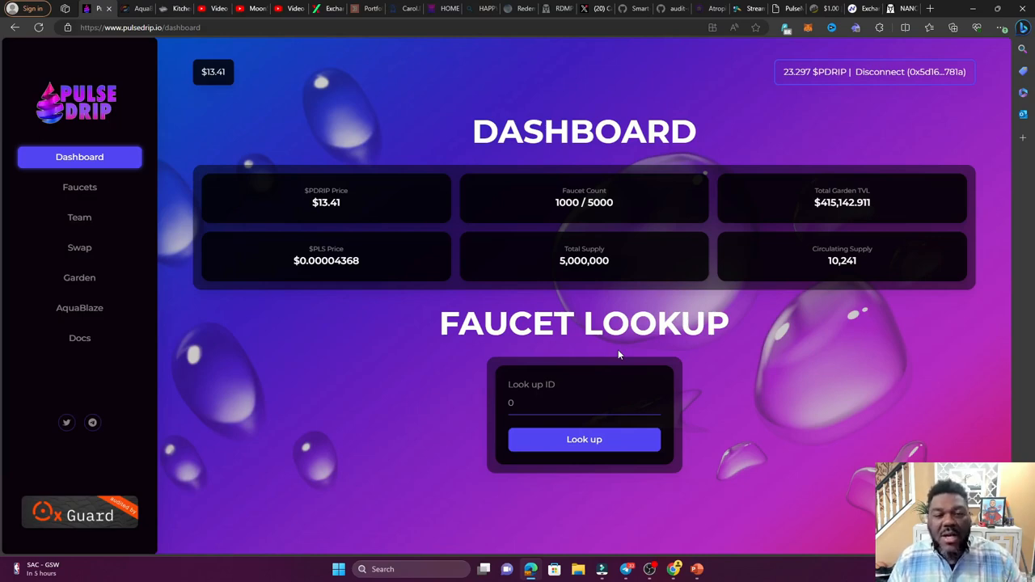
pyautogui.moveTo(333, 342)
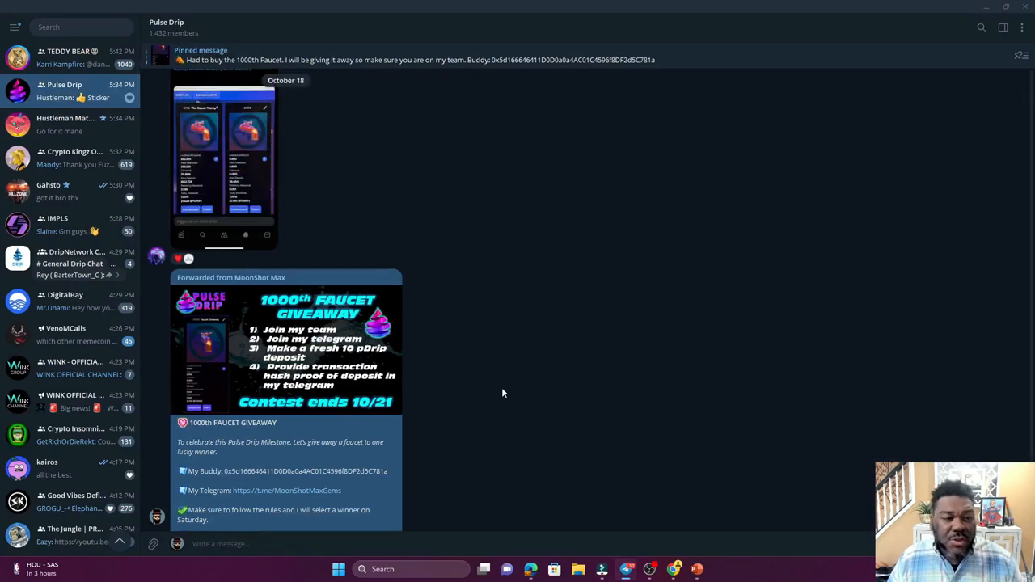
pyautogui.scroll(-3)
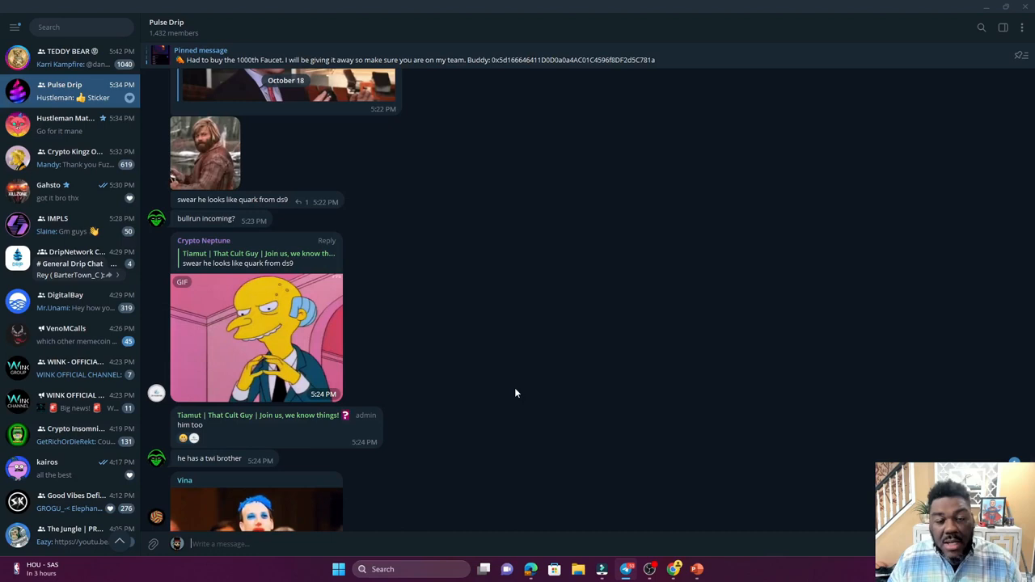
pyautogui.scroll(-3)
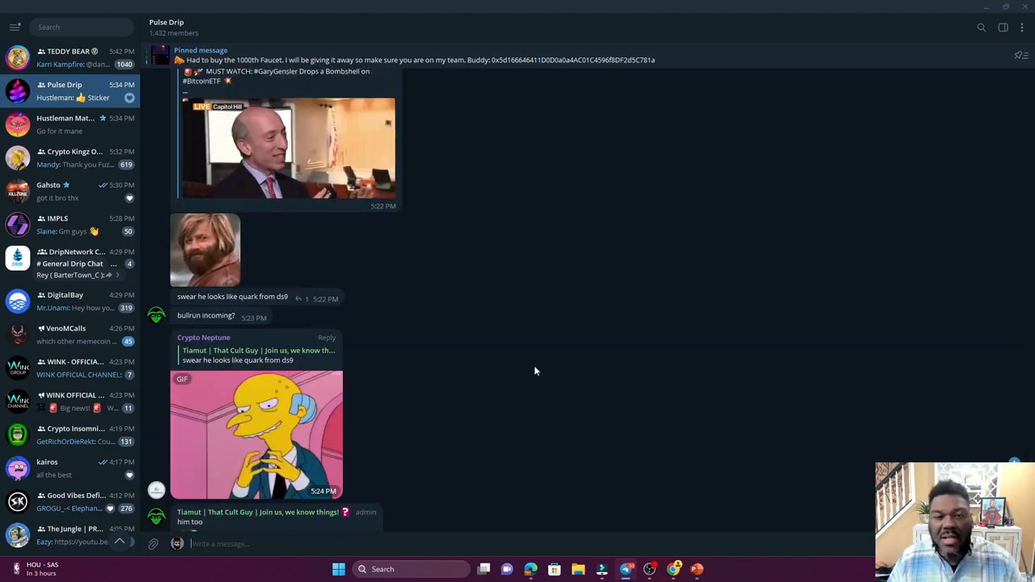
# - Return to the Pulse Drip dashboard and go to the AquaBlaze Round #2 page
pyautogui.click(531, 569)
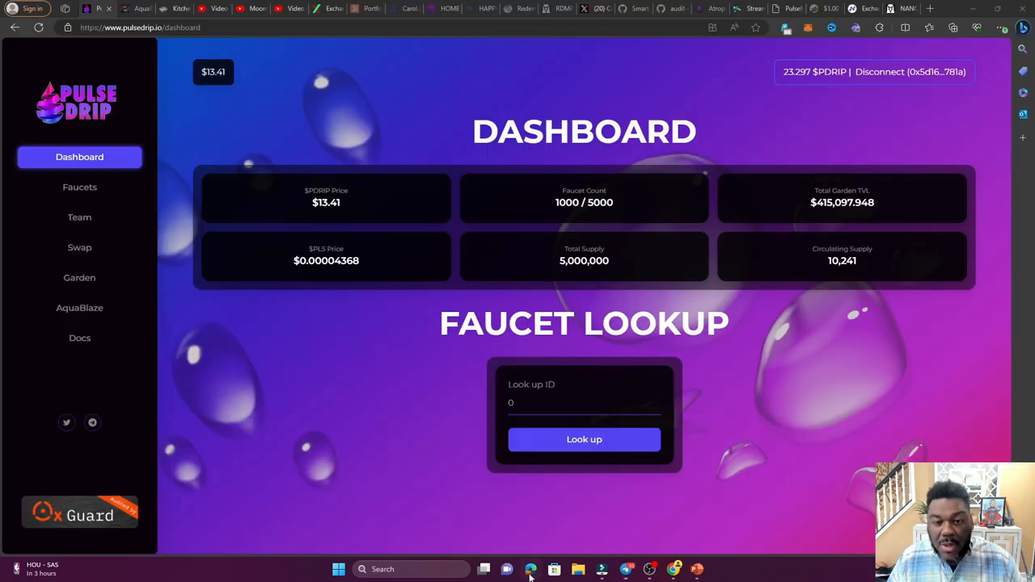
pyautogui.moveTo(363, 353)
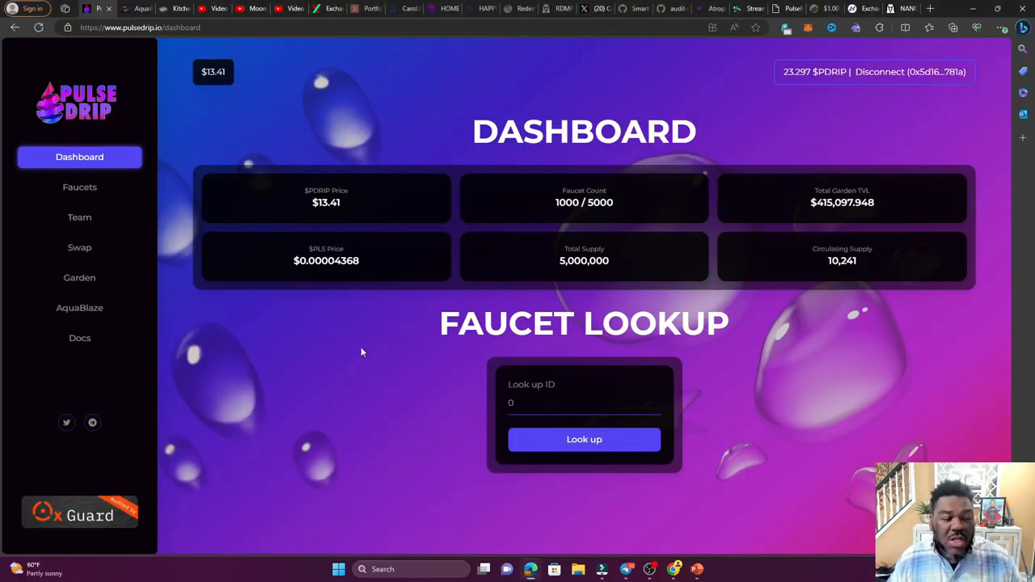
pyautogui.moveTo(359, 349)
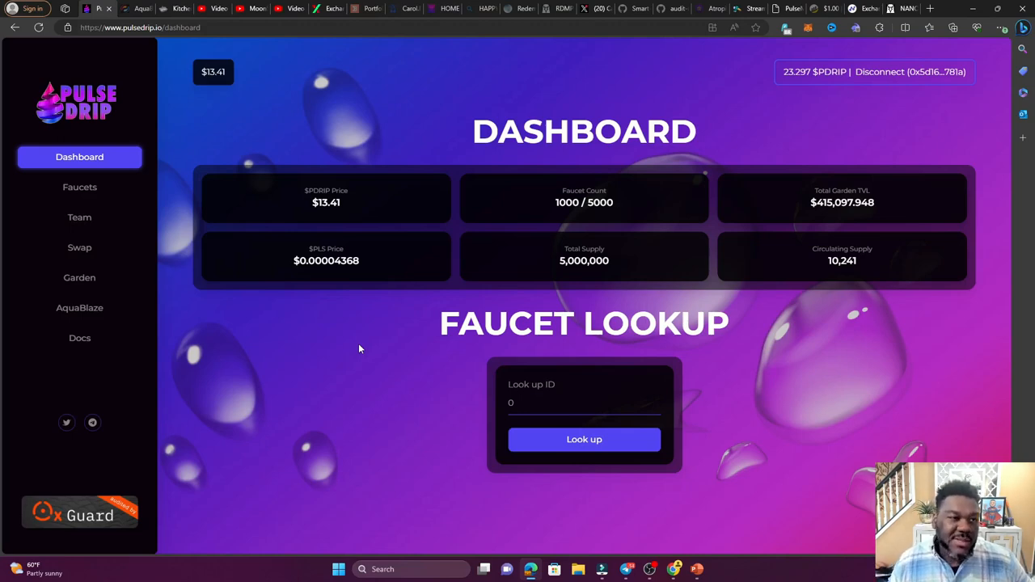
pyautogui.click(80, 307)
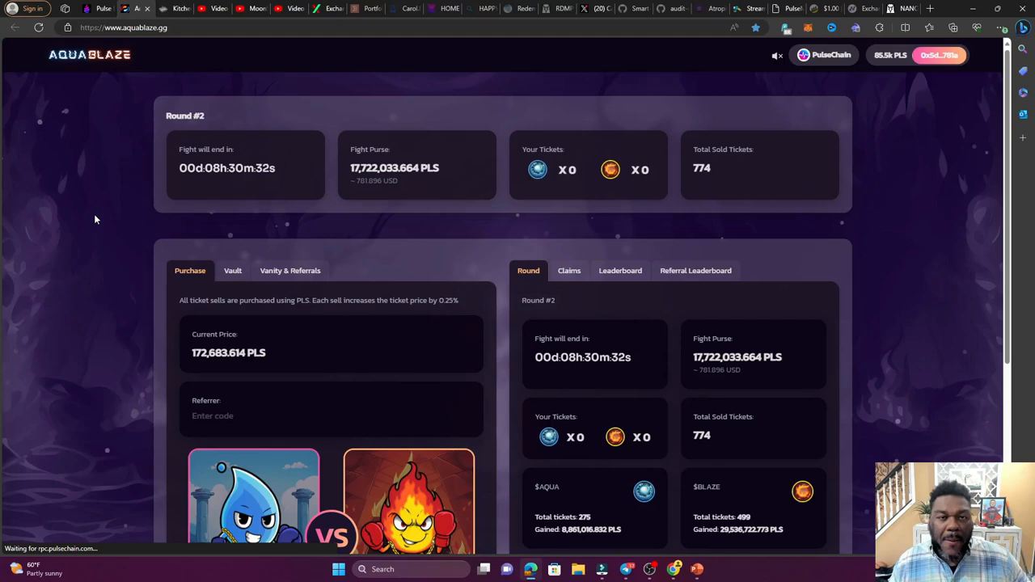
pyautogui.moveTo(68, 236)
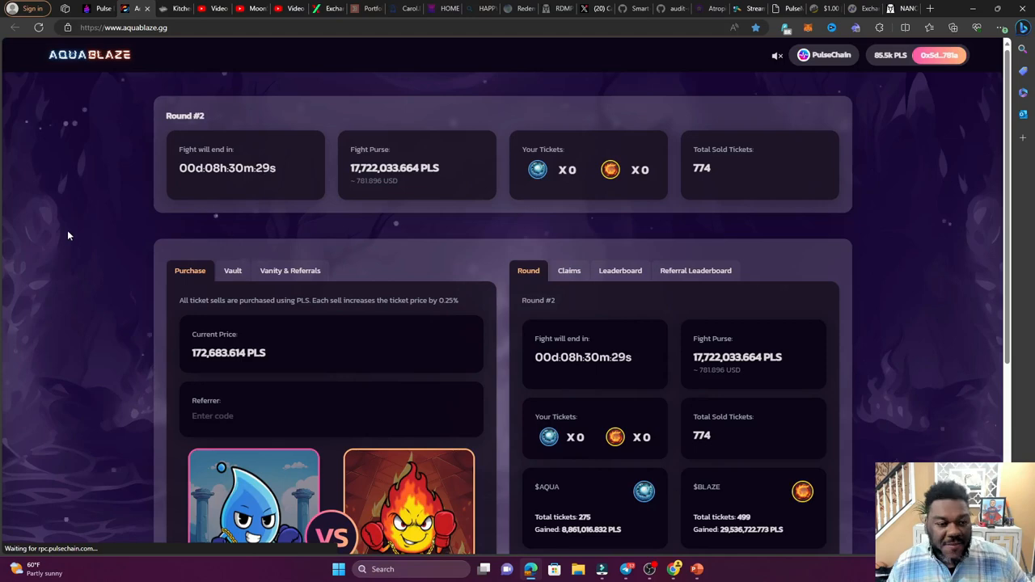
pyautogui.moveTo(175, 197)
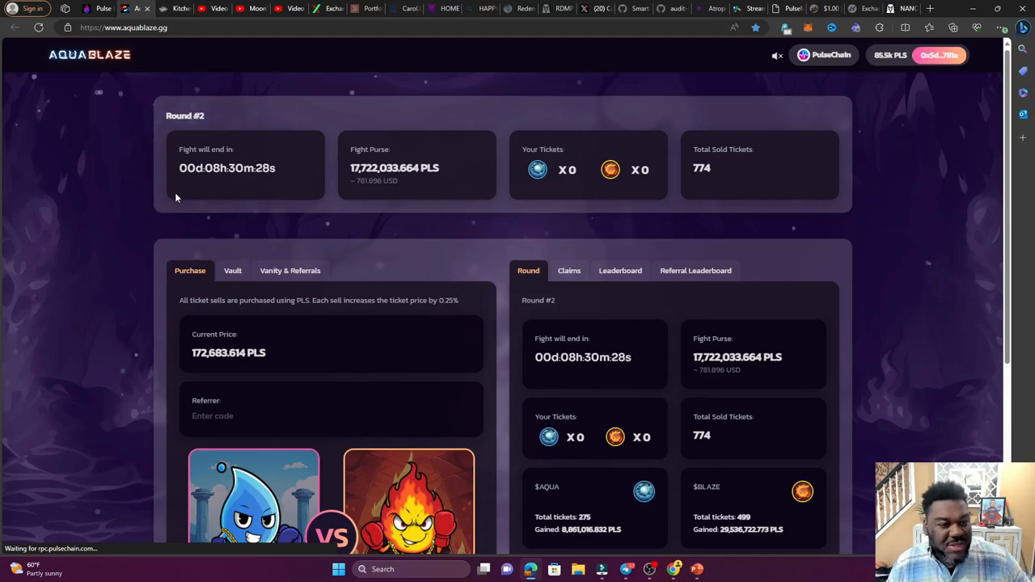
pyautogui.moveTo(260, 210)
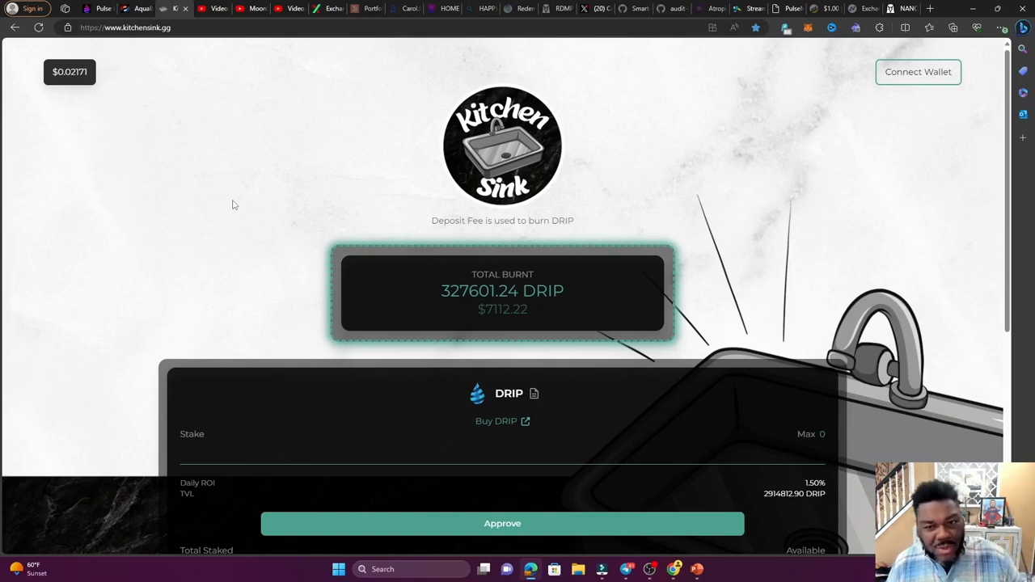
pyautogui.moveTo(262, 210)
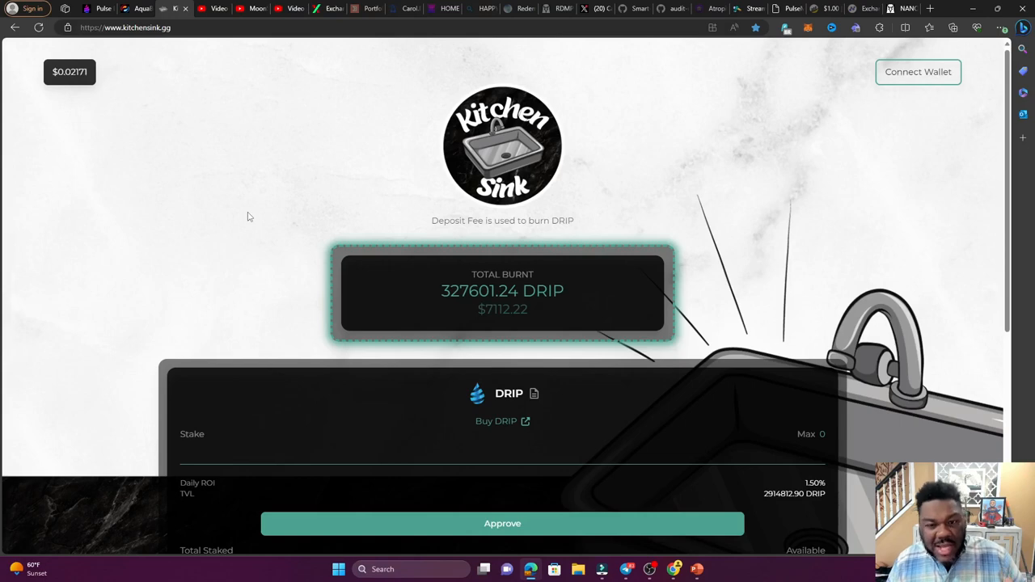
# - Scroll down through the Kitchen Sink DRIP staking stats to the compound and claim options
pyautogui.scroll(-3)
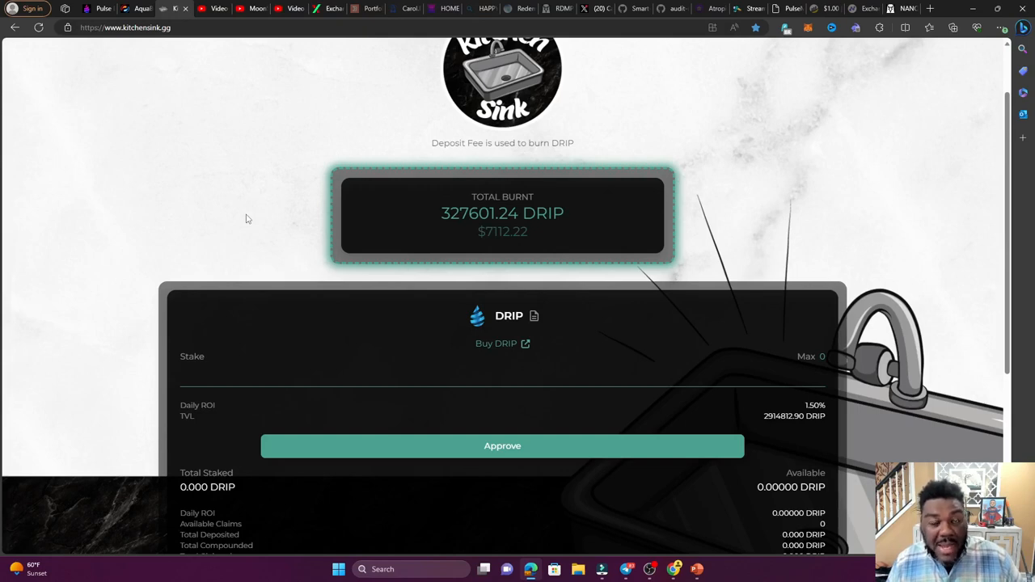
pyautogui.moveTo(299, 262)
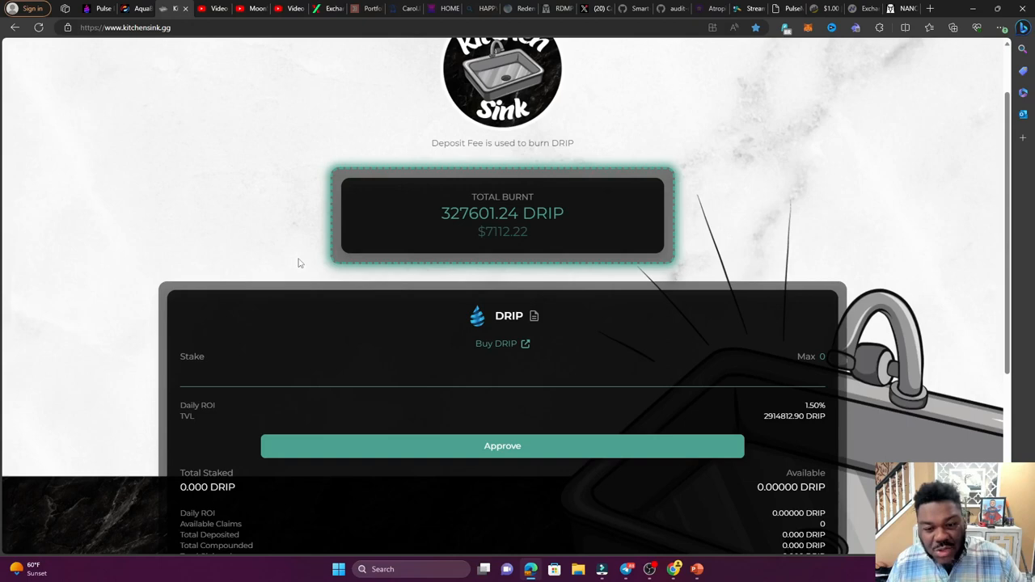
pyautogui.moveTo(330, 231)
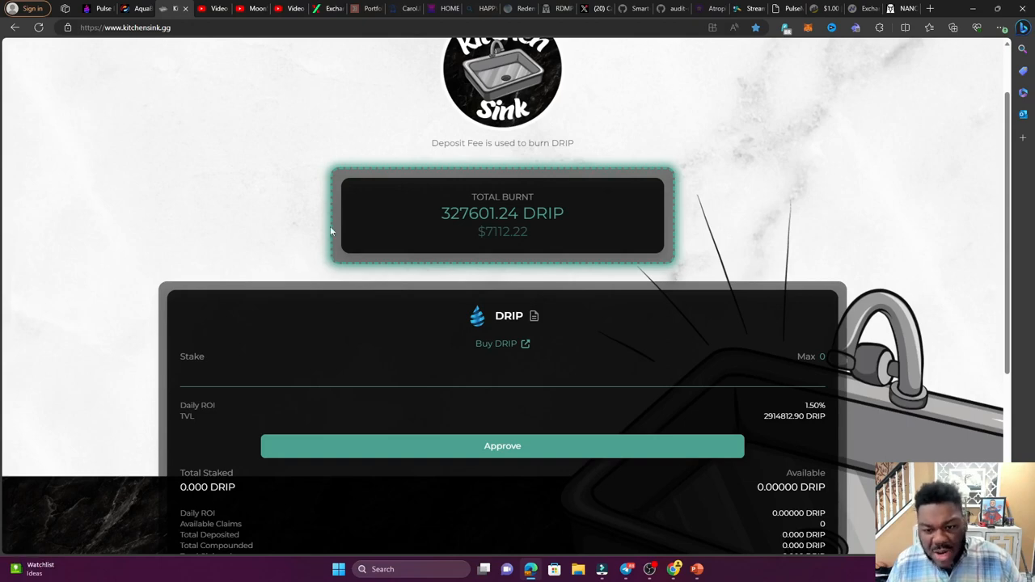
pyautogui.scroll(-3)
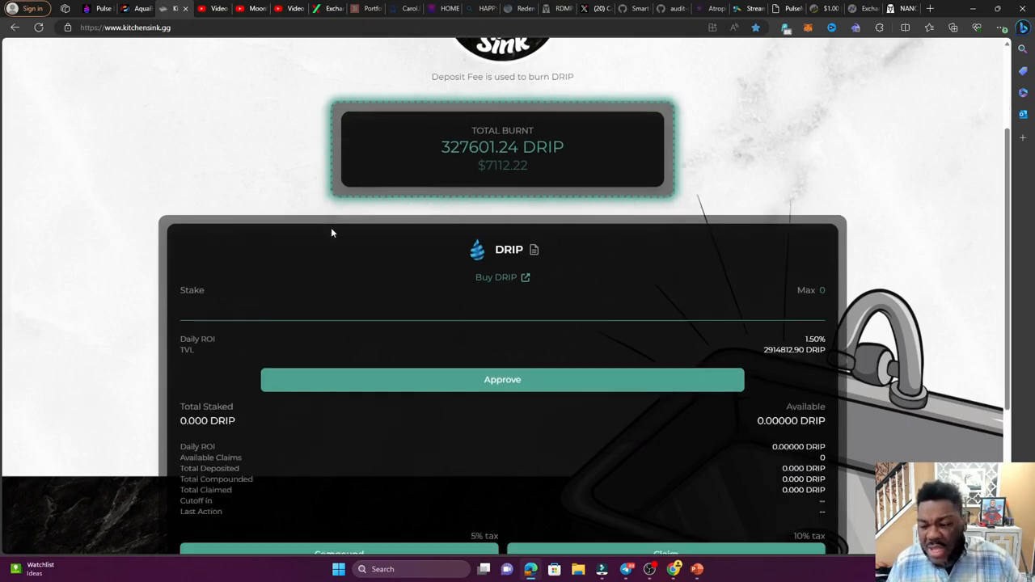
pyautogui.scroll(-3)
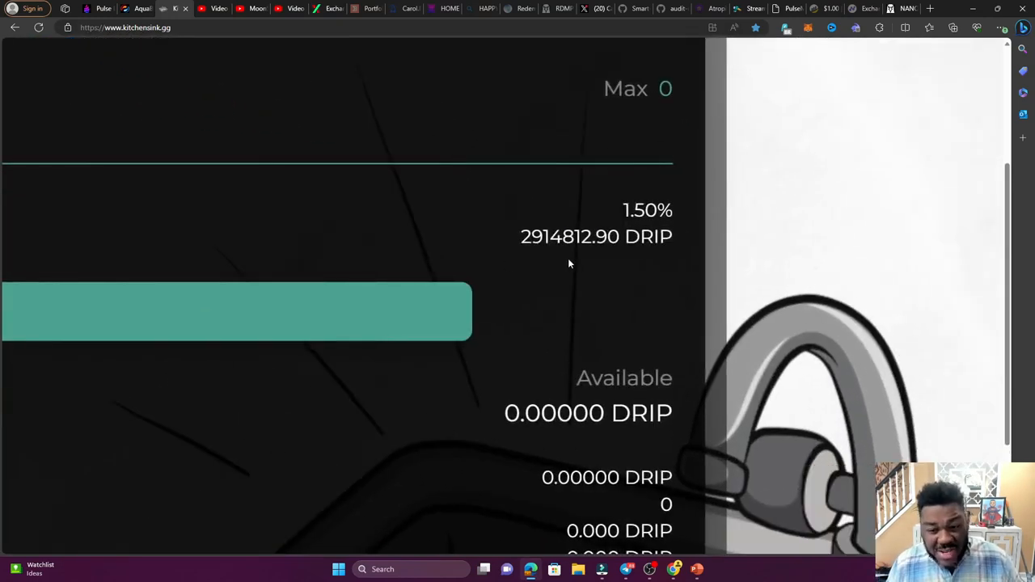
pyautogui.moveTo(591, 294)
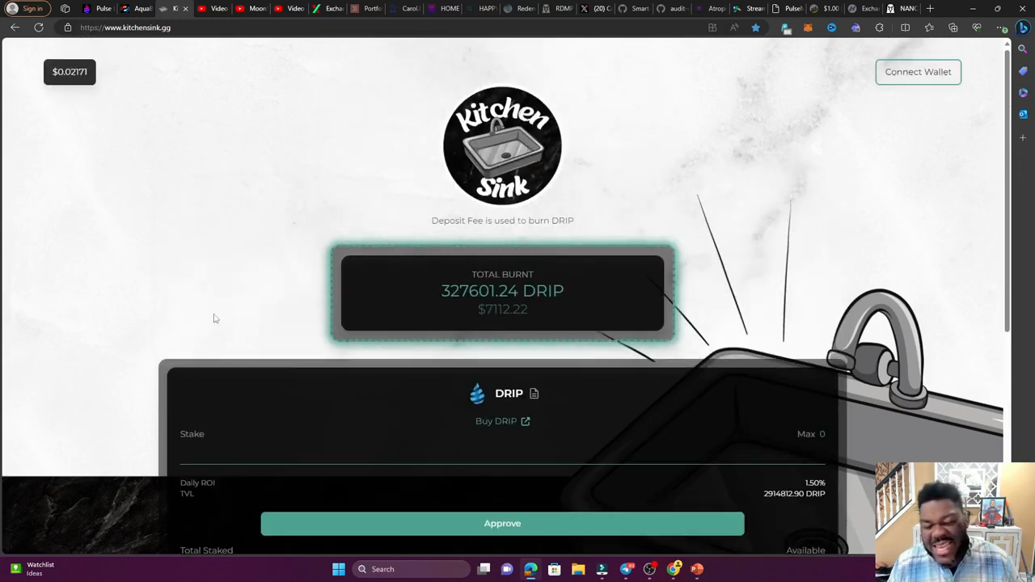
pyautogui.moveTo(238, 259)
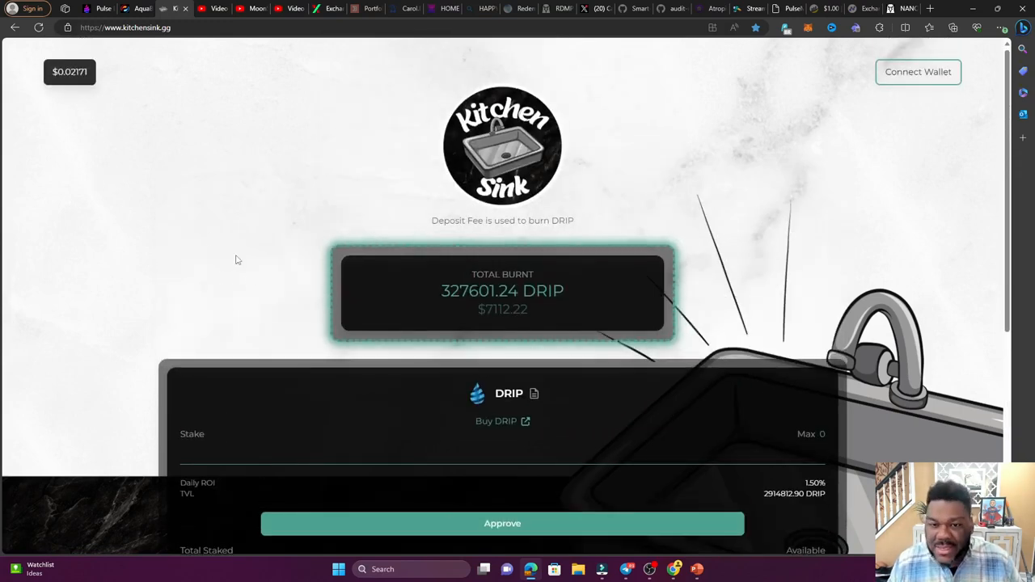
pyautogui.moveTo(250, 260)
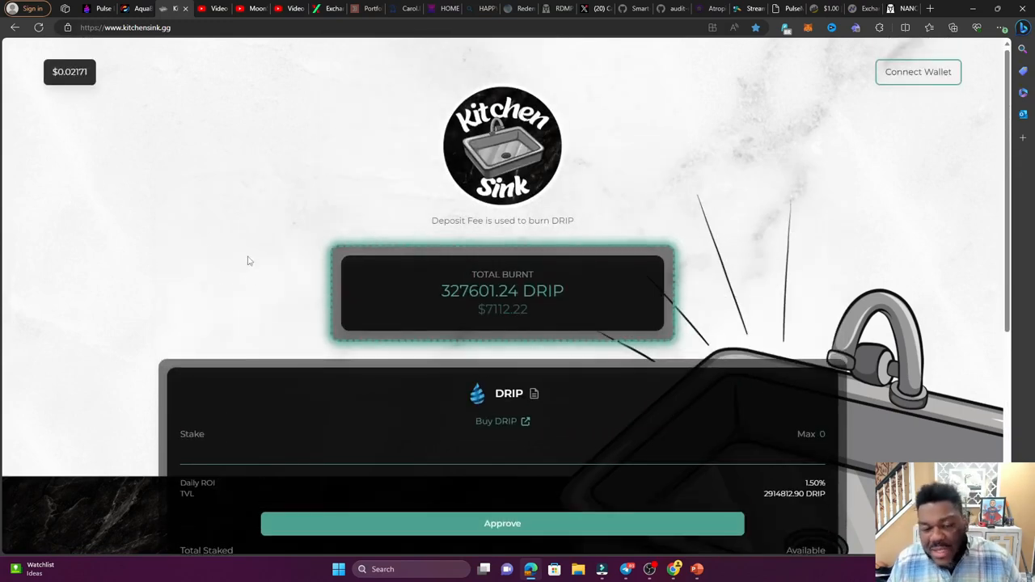
pyautogui.scroll(-3)
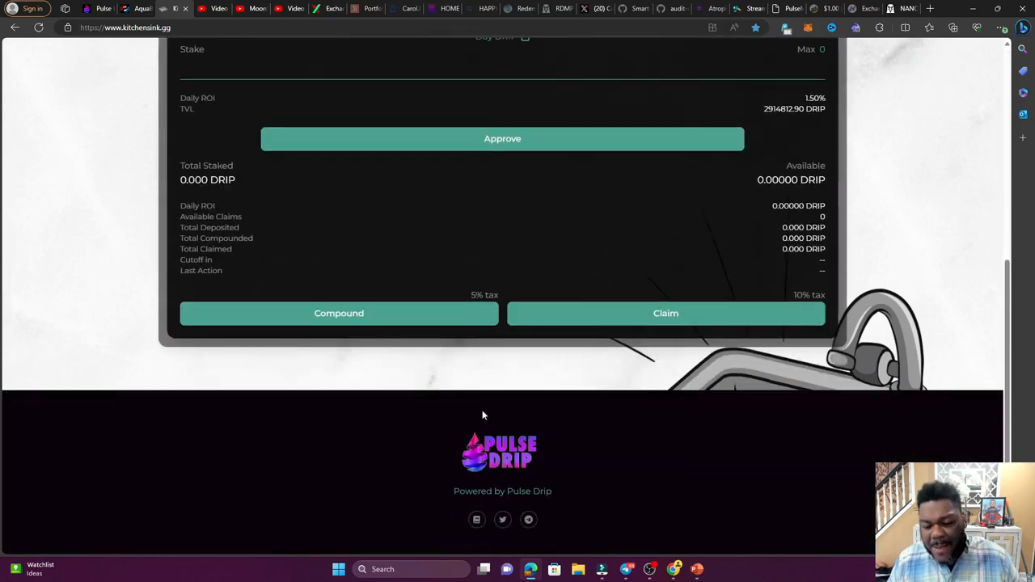
pyautogui.moveTo(434, 346)
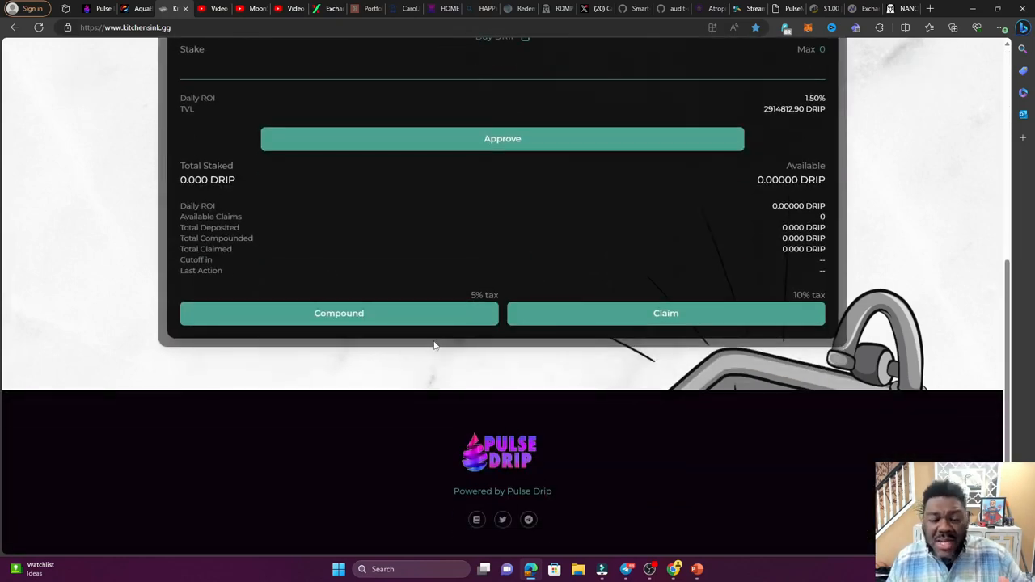
pyautogui.moveTo(423, 314)
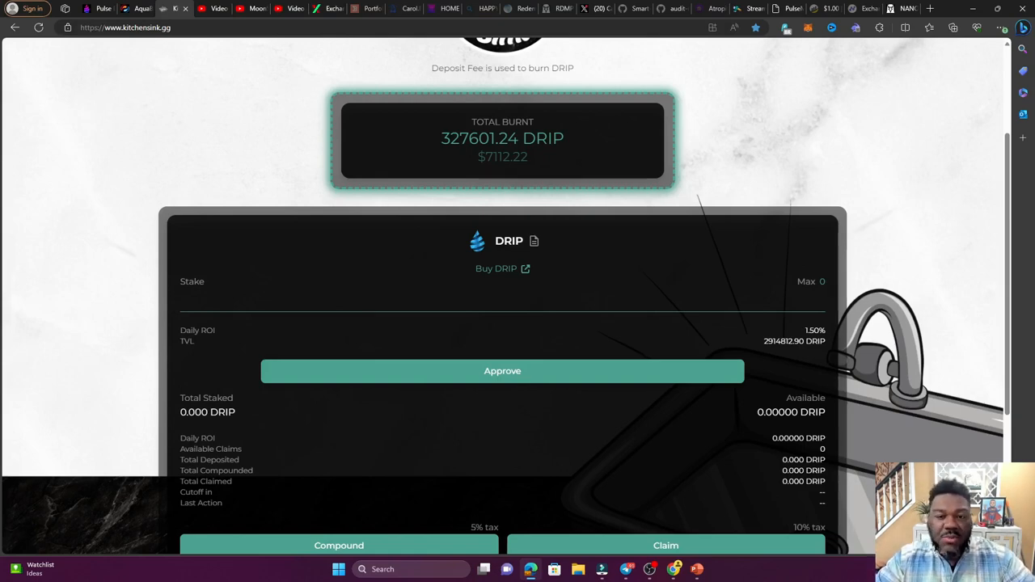
pyautogui.moveTo(172, 186)
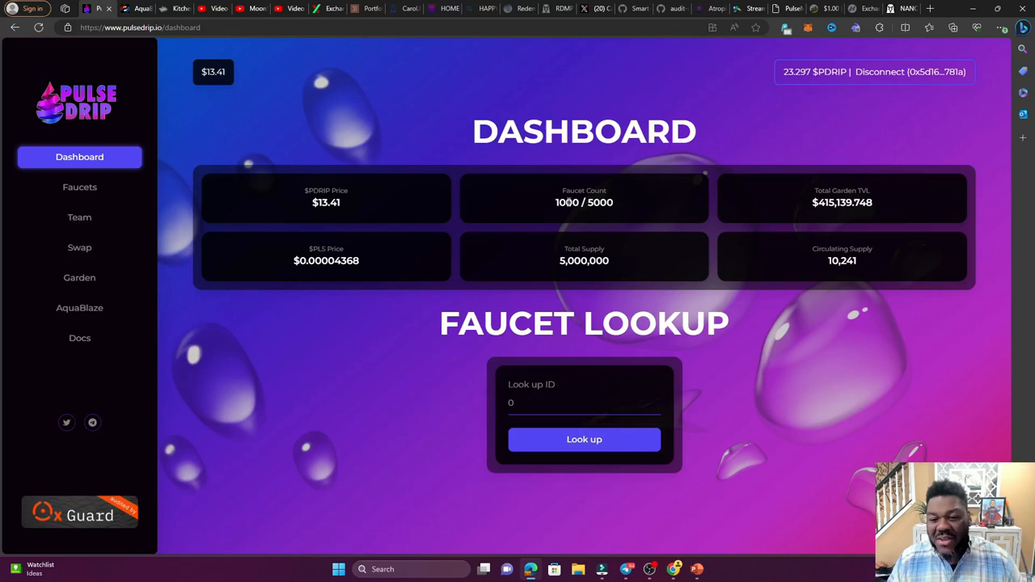
pyautogui.moveTo(105, 258)
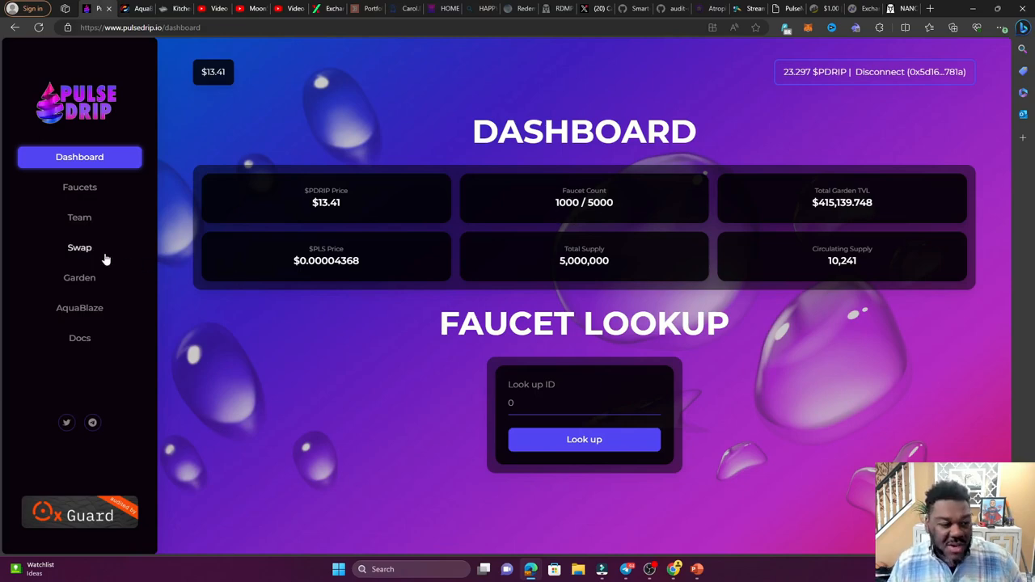
# - Show the Faucets list with #886 Mighty Mouse and #1000 Faucet Giveaway
pyautogui.click(79, 187)
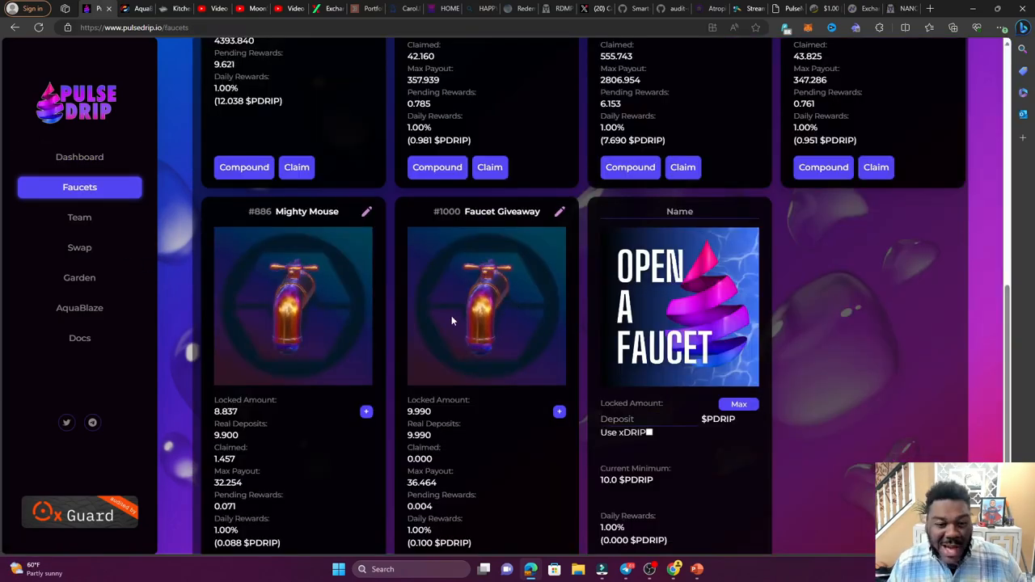
pyautogui.moveTo(476, 255)
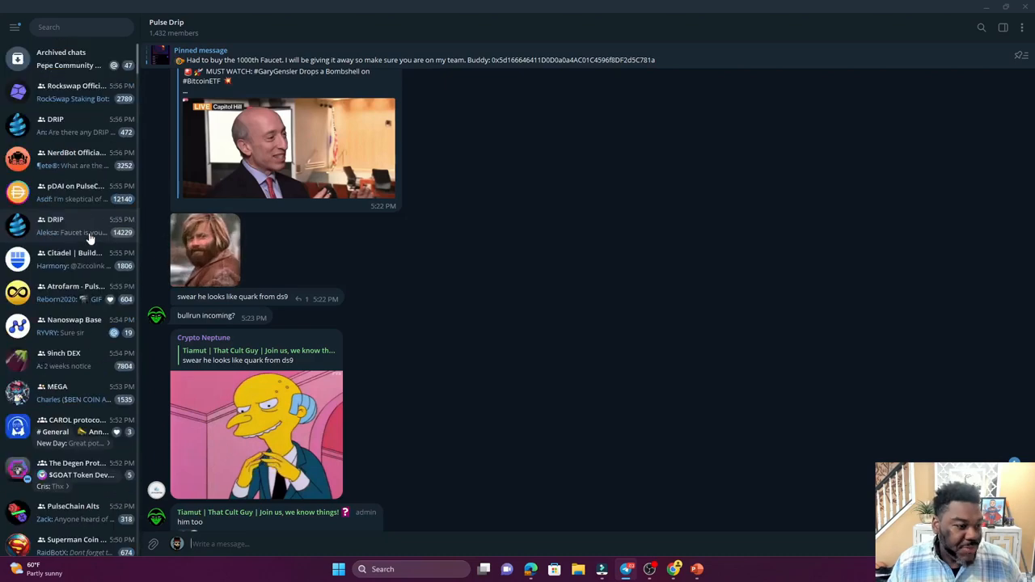
# - Scroll the Telegram chat to the 1000th faucet giveaway post and its contest rules
pyautogui.scroll(-3)
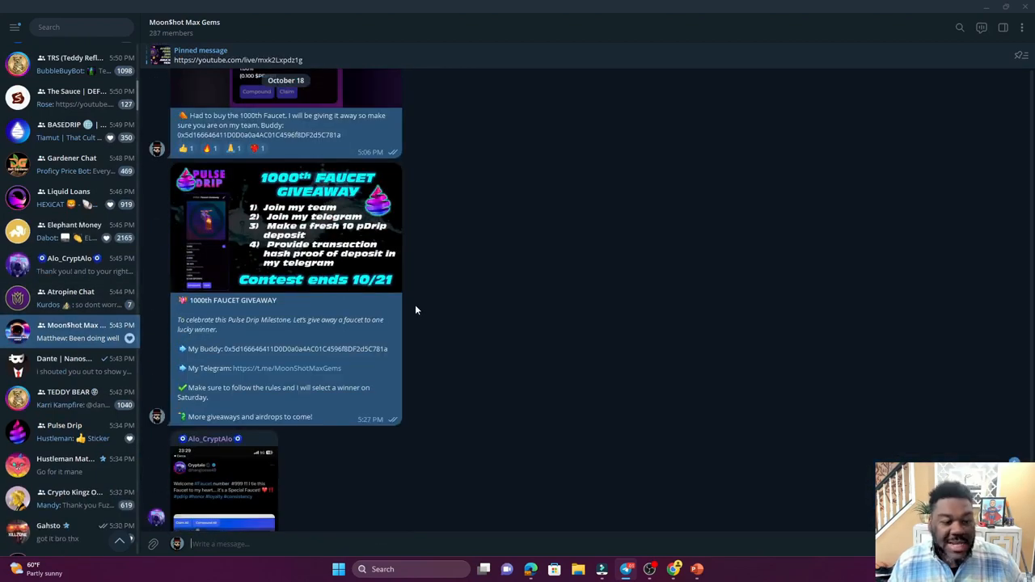
pyautogui.click(285, 227)
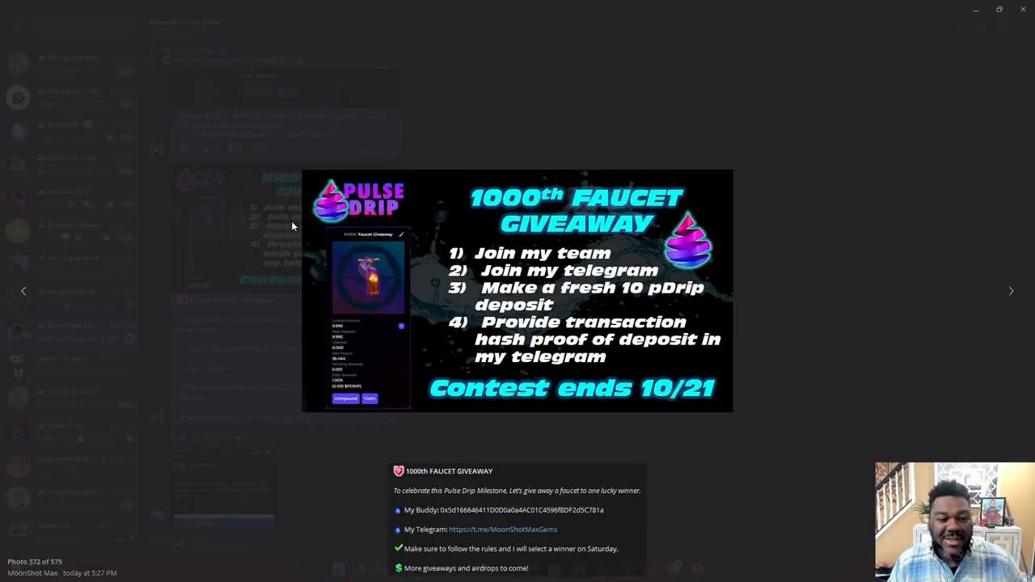
pyautogui.moveTo(789, 369)
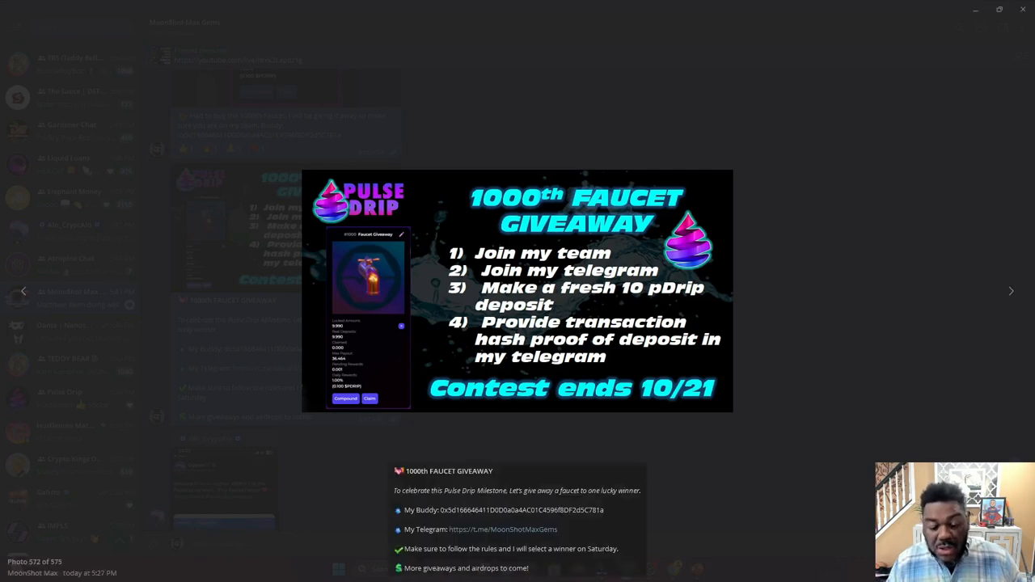
pyautogui.moveTo(867, 212)
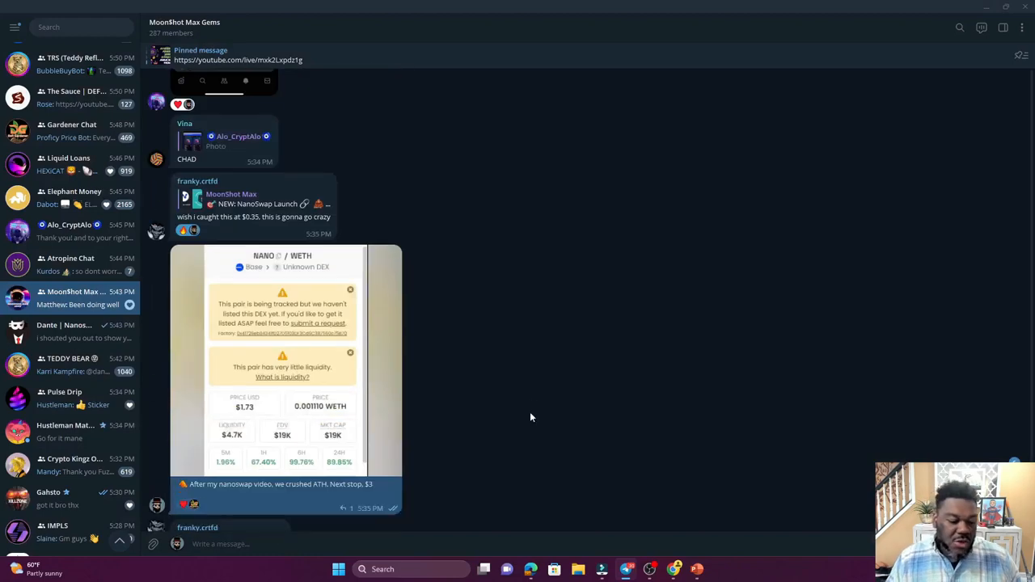
# - Draft a reply asking for the TX HASH in the Telegram message box
pyautogui.scroll(-3)
pyautogui.write('@MoonshotmaxCrypto')
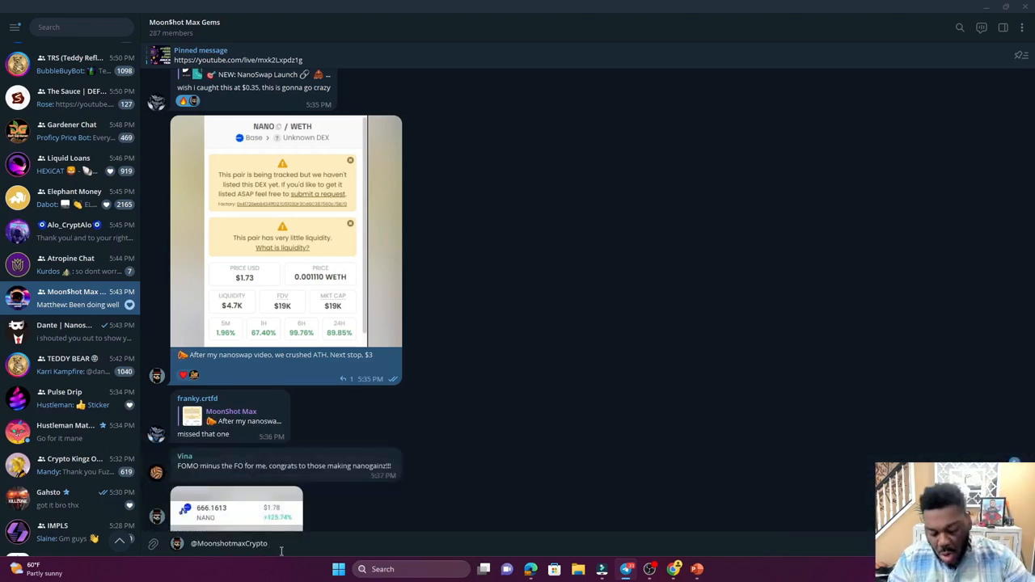
pyautogui.write('T')
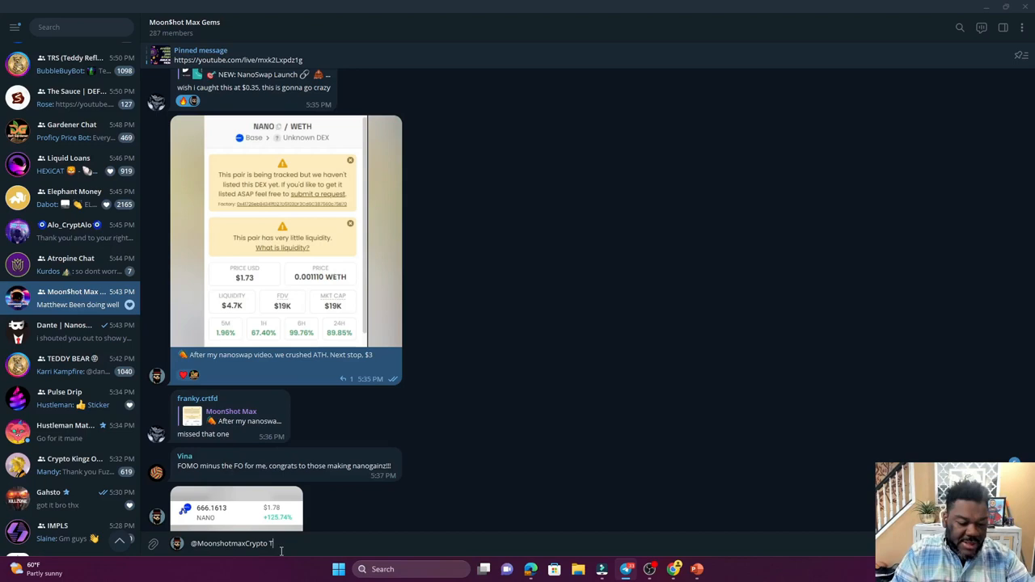
pyautogui.write('TX HASH')
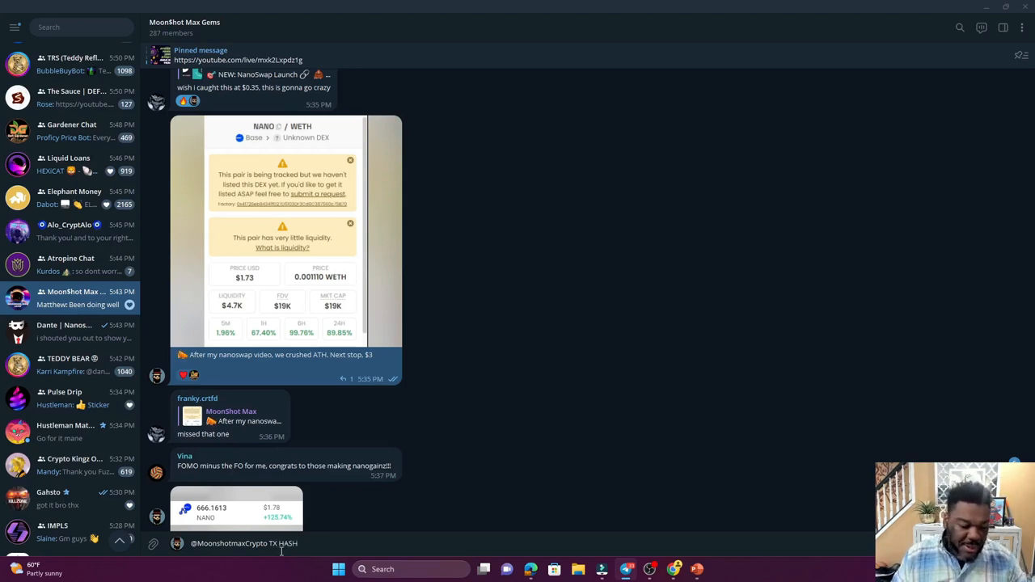
pyautogui.moveTo(650, 569)
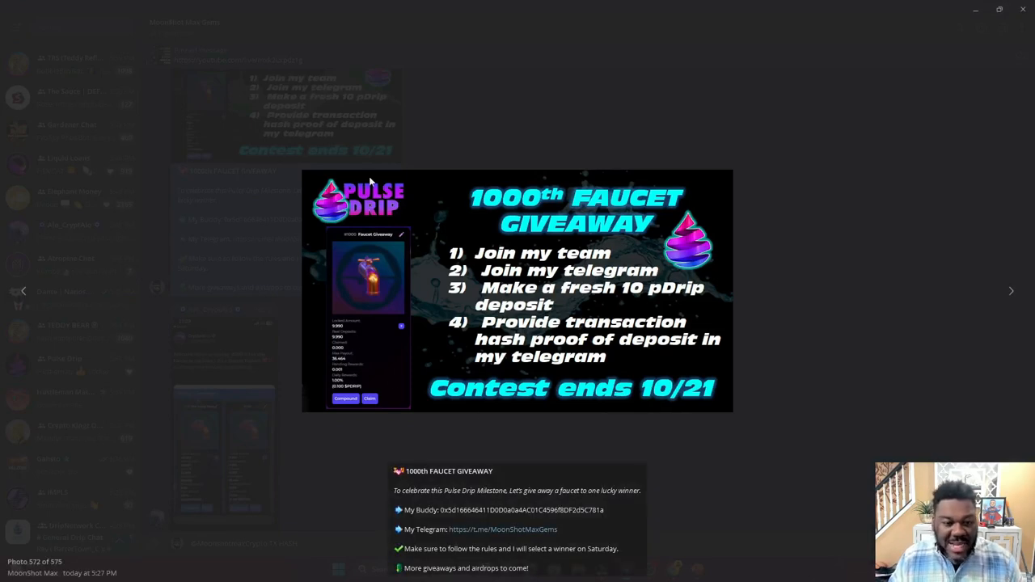
pyautogui.moveTo(516, 136)
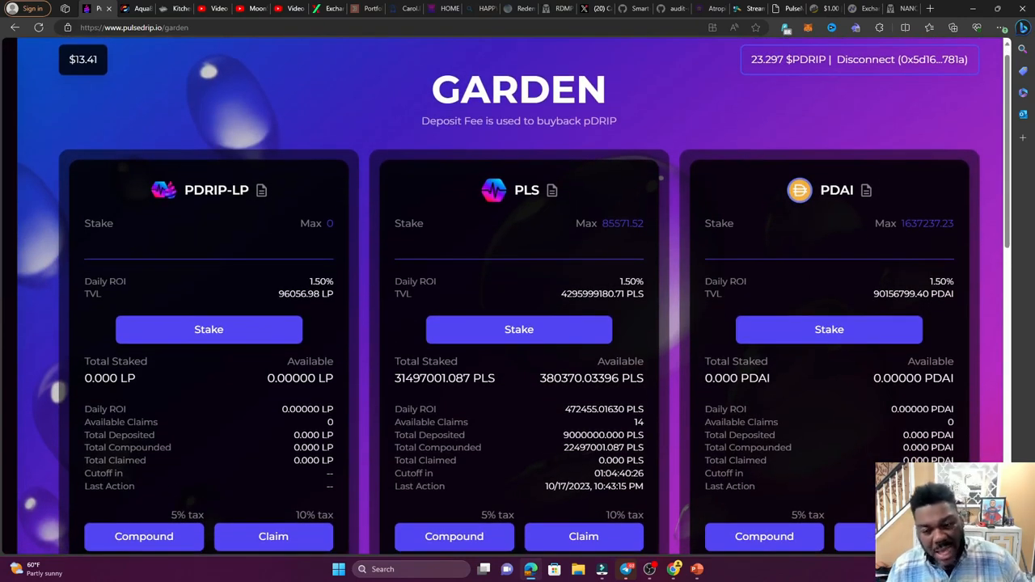
pyautogui.moveTo(557, 317)
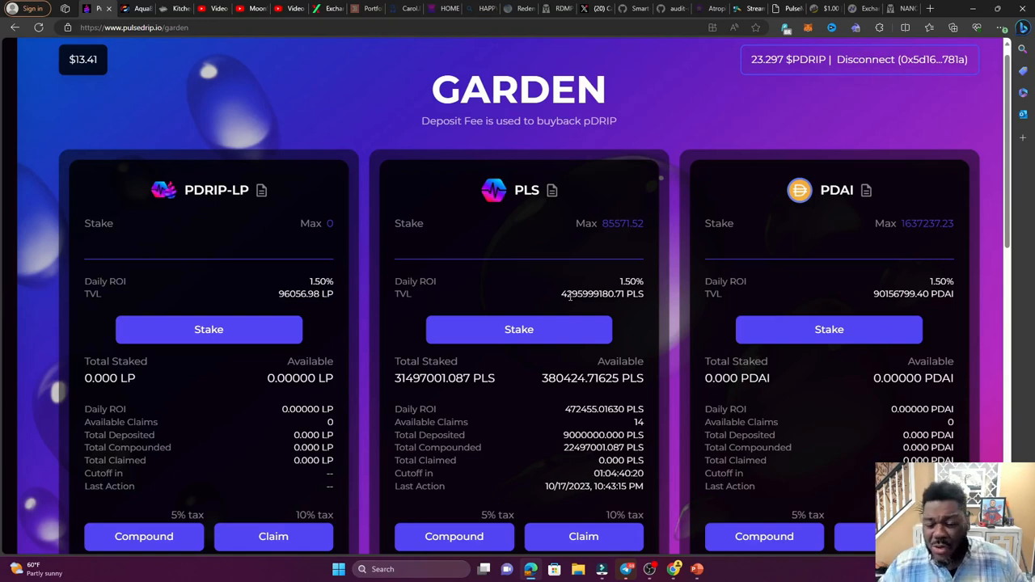
pyautogui.scroll(-3)
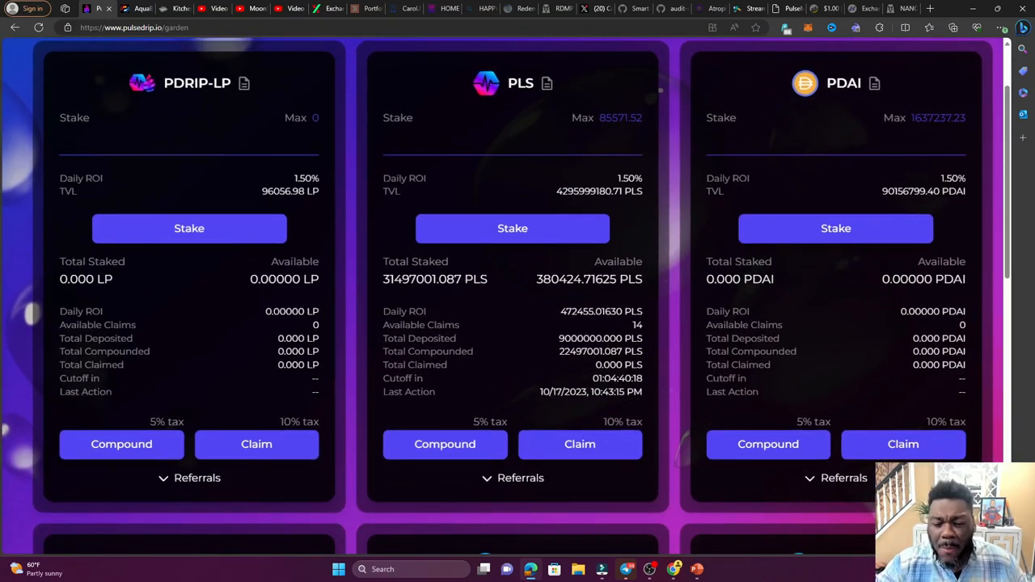
pyautogui.scroll(-3)
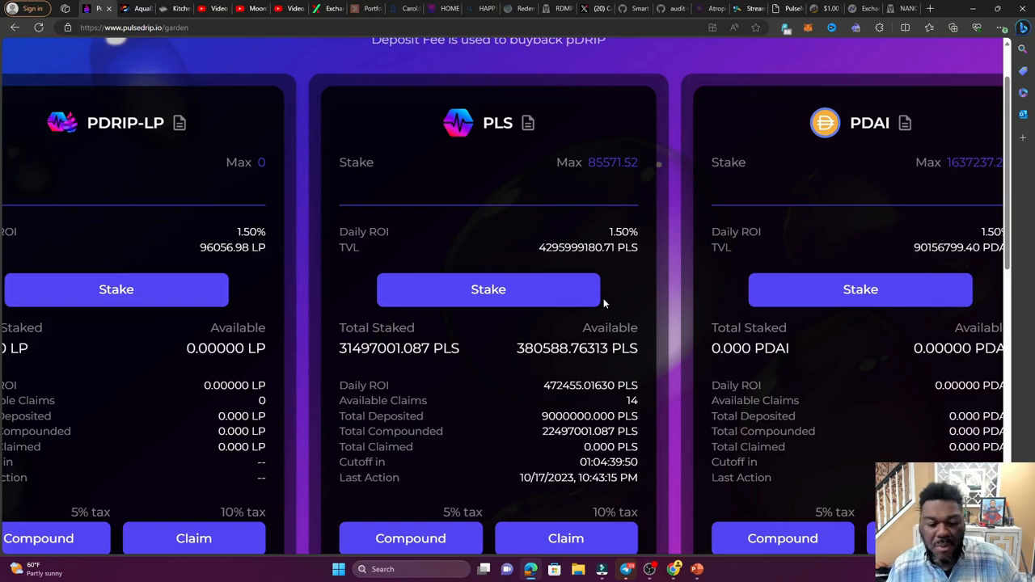
pyautogui.scroll(-3)
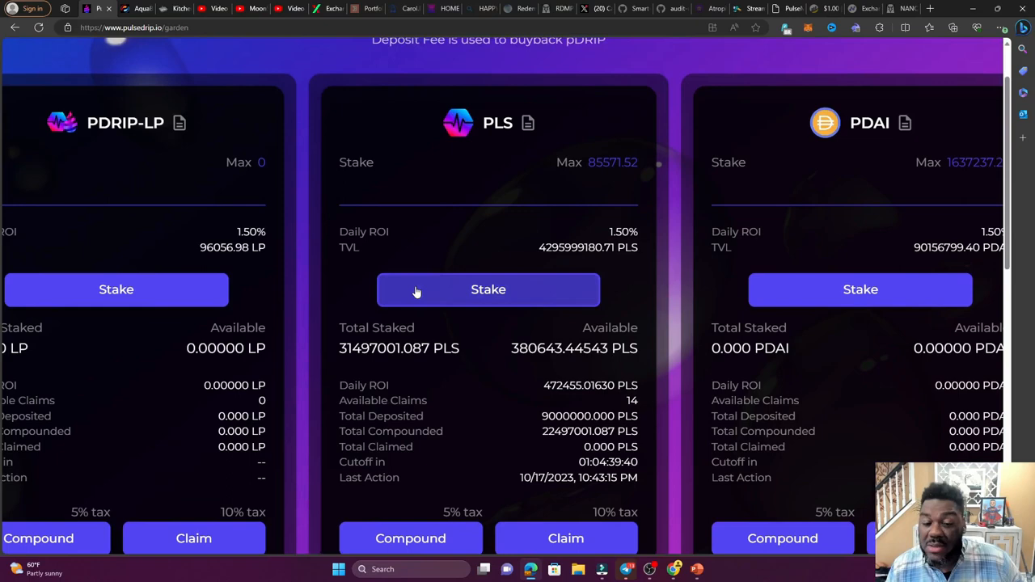
pyautogui.moveTo(443, 298)
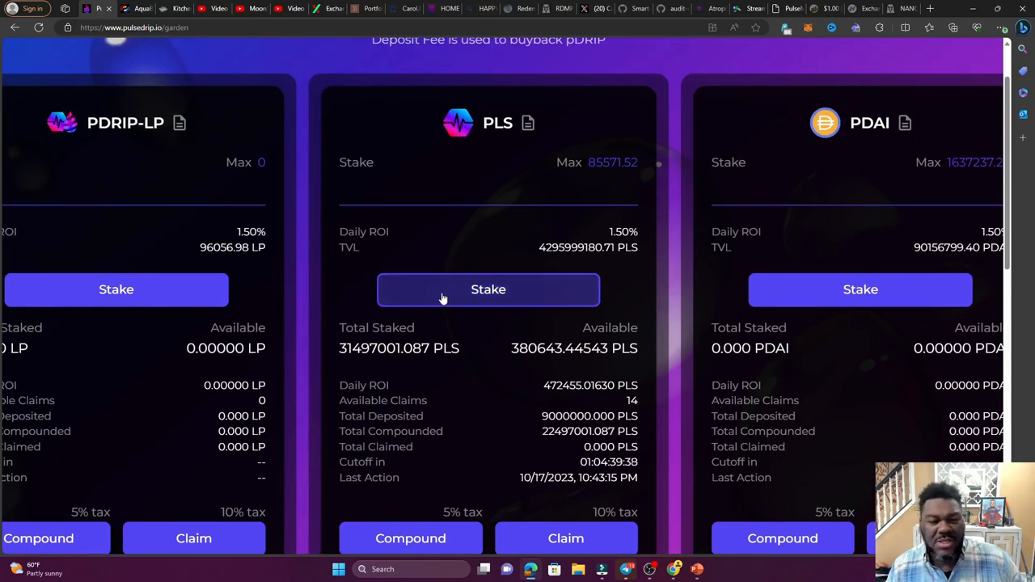
pyautogui.scroll(-3)
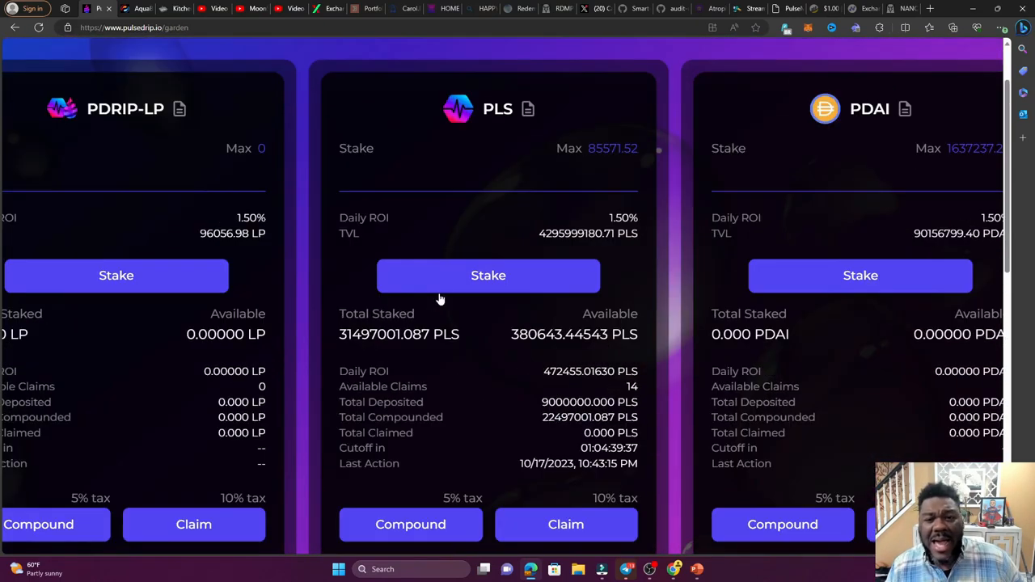
pyautogui.scroll(-3)
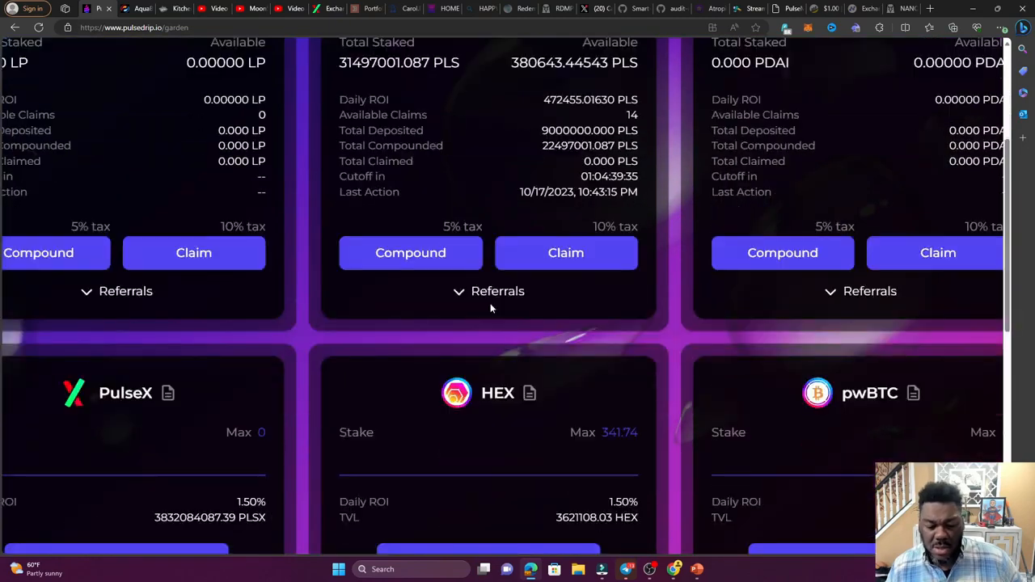
pyautogui.scroll(-3)
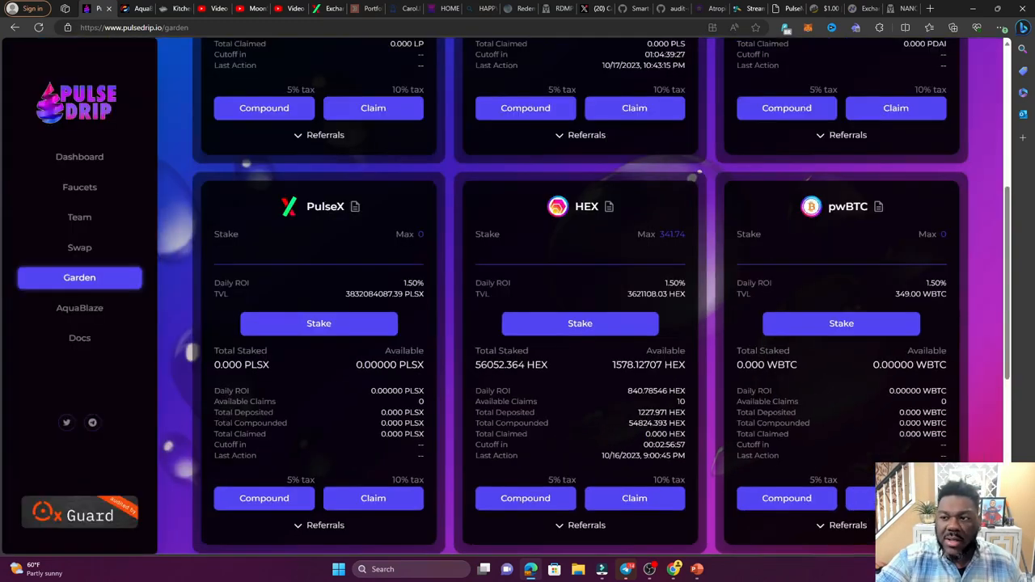
pyautogui.scroll(-3)
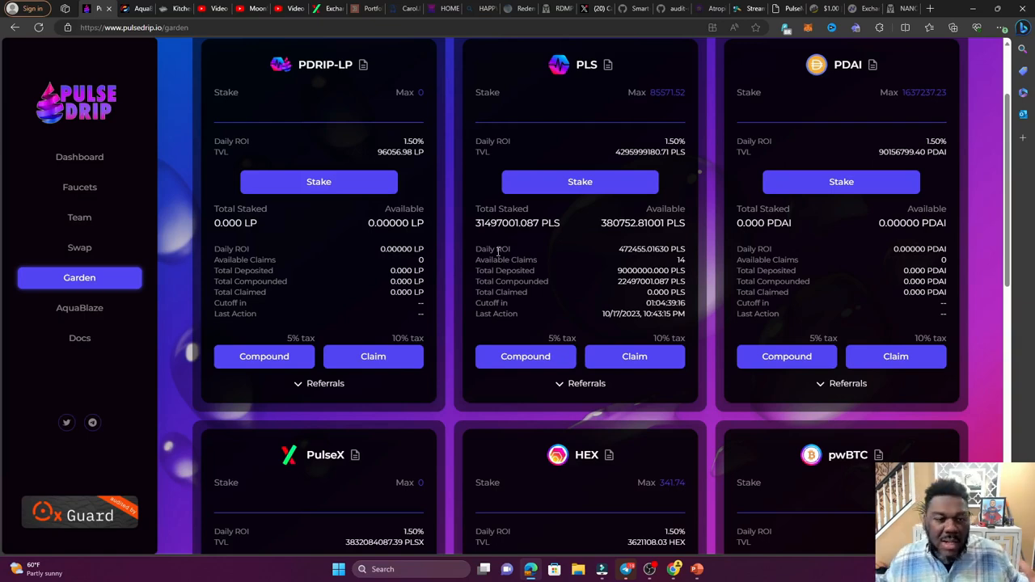
pyautogui.scroll(3)
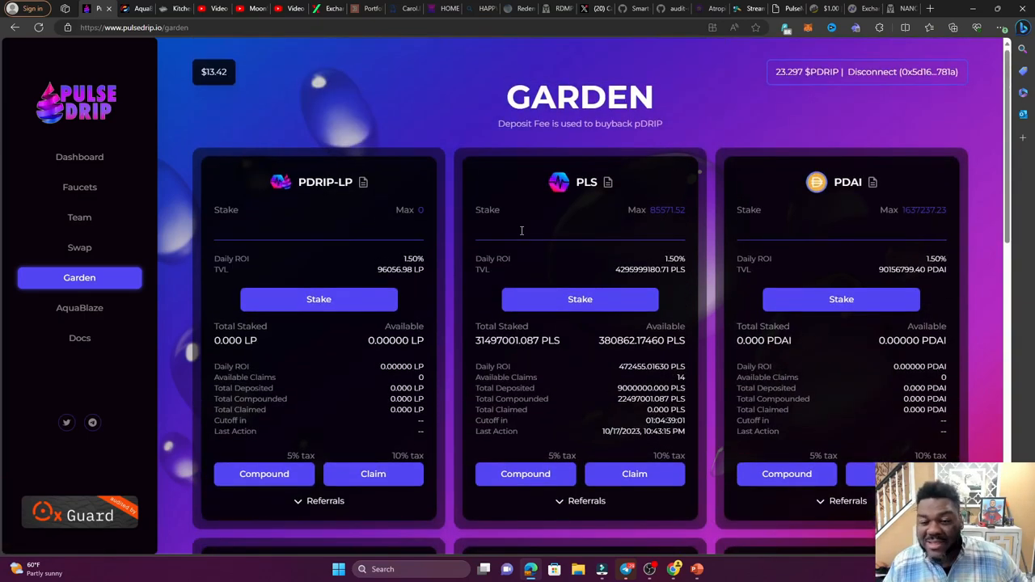
pyautogui.moveTo(230, 120)
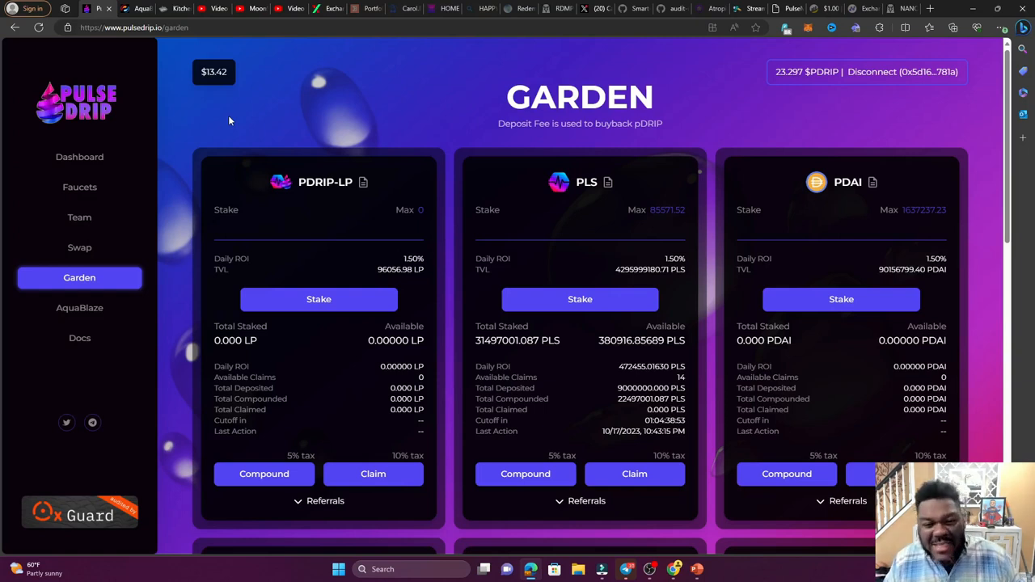
pyautogui.moveTo(208, 162)
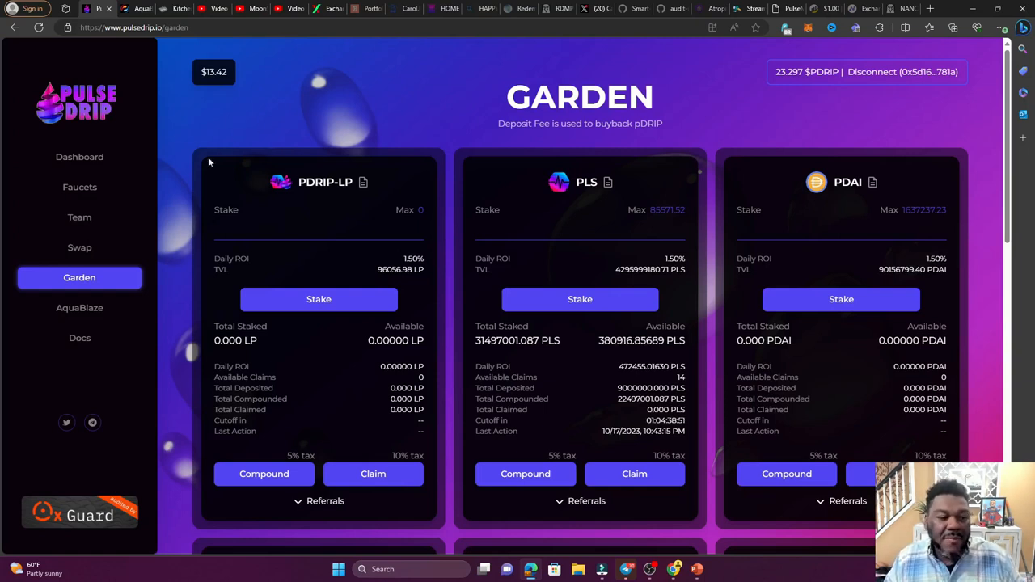
pyautogui.moveTo(79, 188)
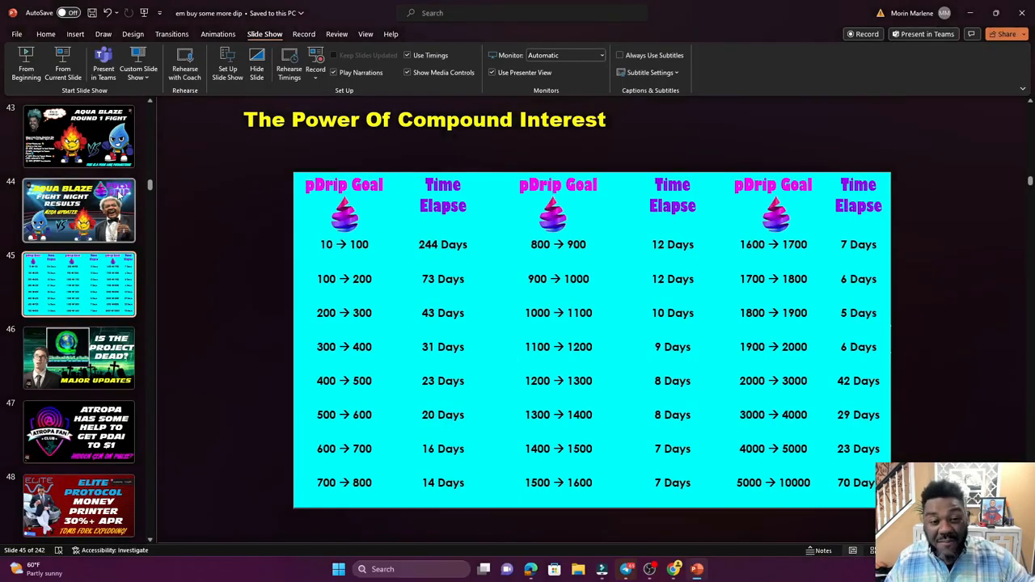
pyautogui.click(530, 569)
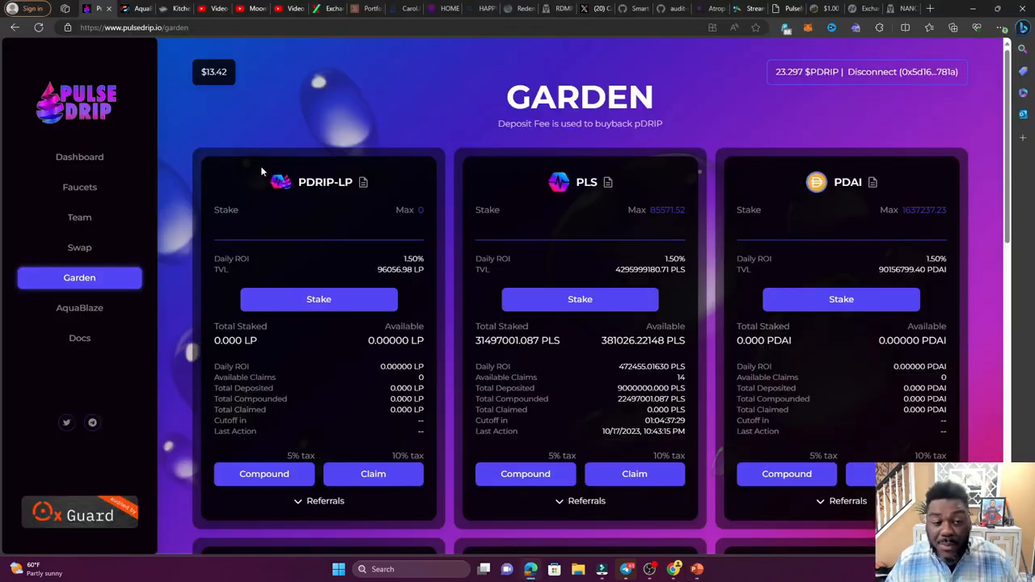
# - Return to the Dashboard showing $13.42 pDRIP and 1000 / 5000 faucets
pyautogui.click(80, 157)
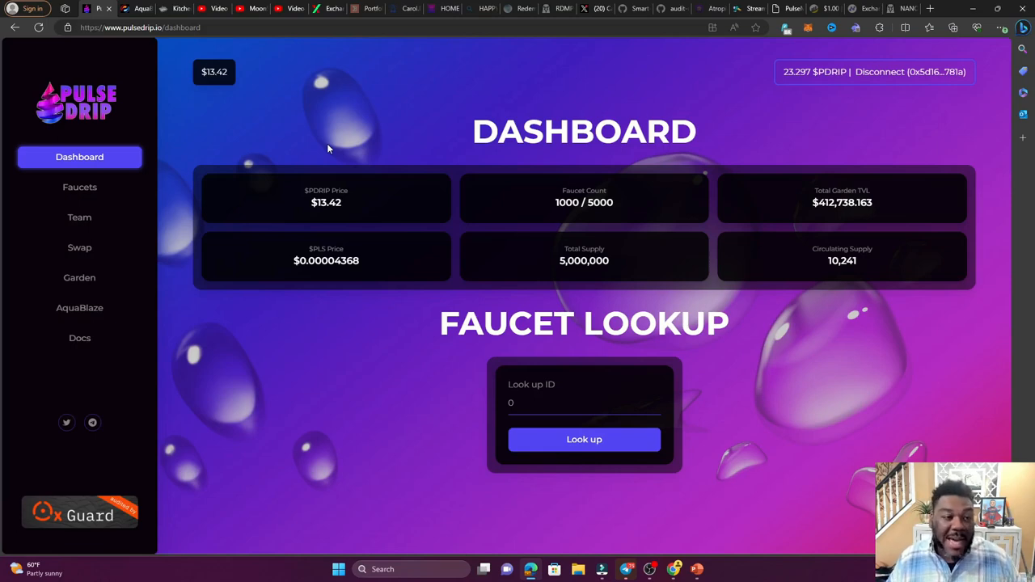
pyautogui.moveTo(243, 104)
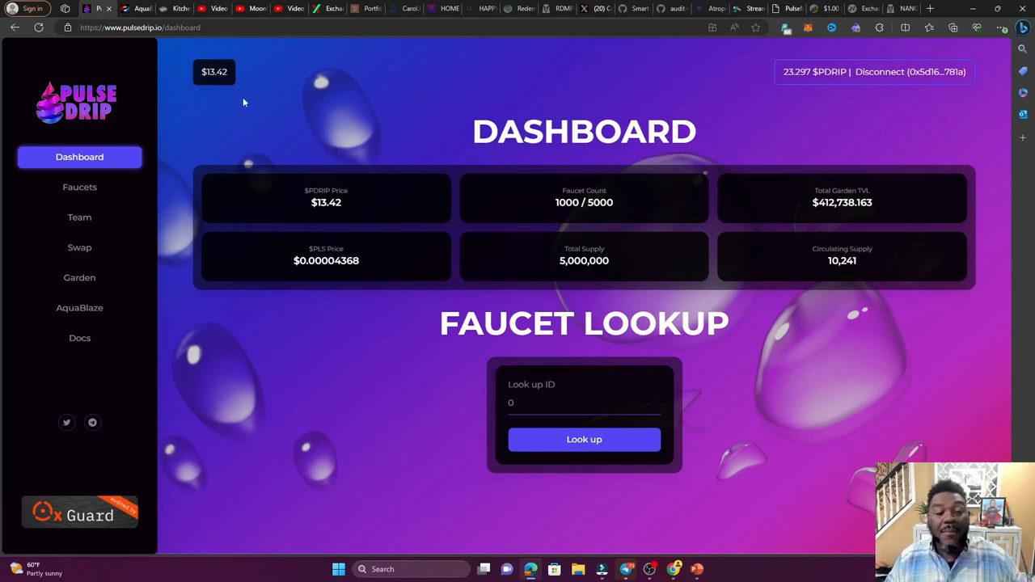